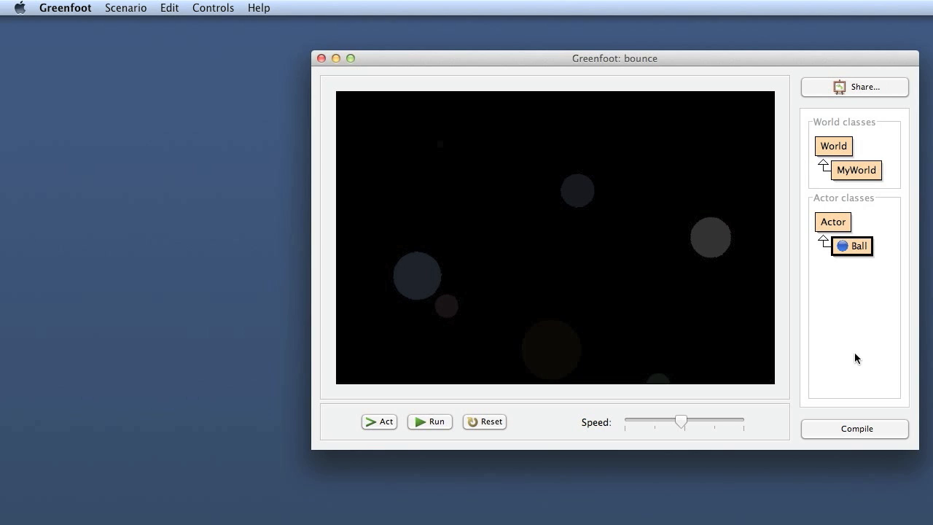
pyautogui.moveTo(858, 269)
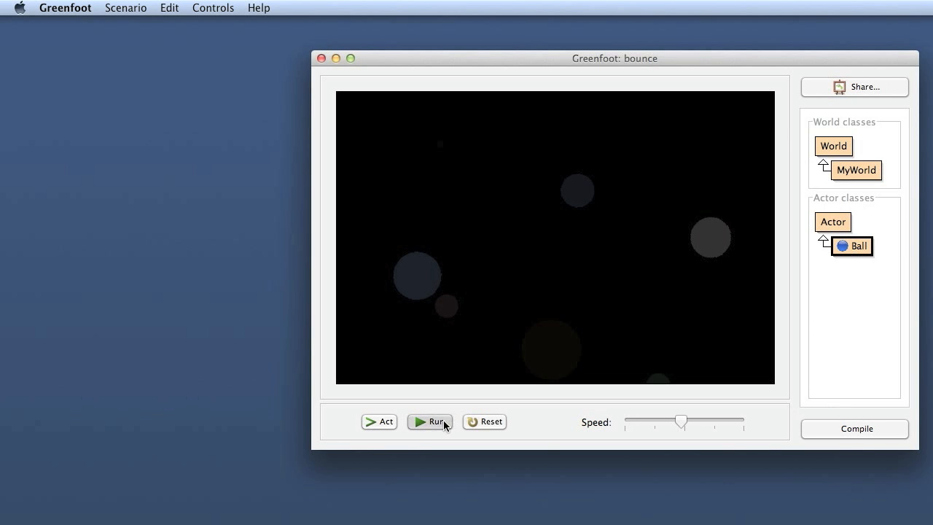
# Step: Start and pause the bounce simulation, then open the Ball class editor
pyautogui.click(430, 422)
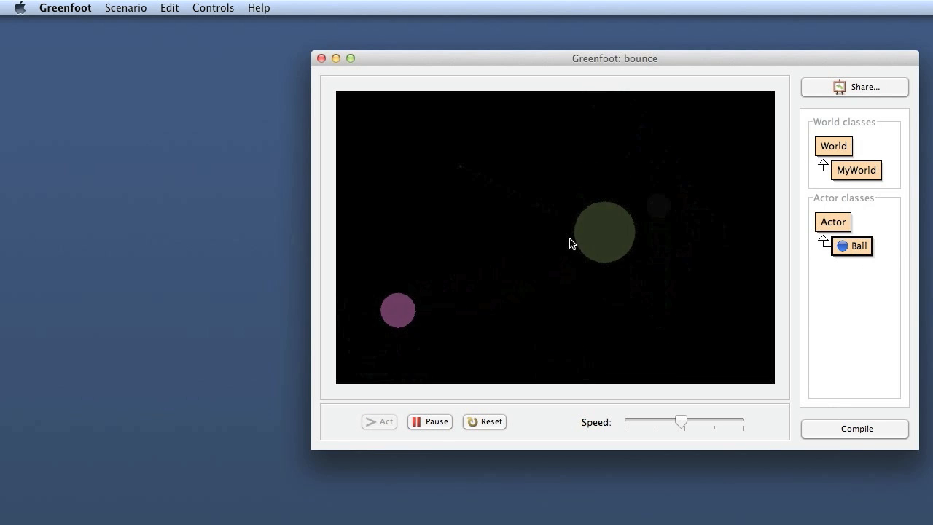
pyautogui.click(430, 421)
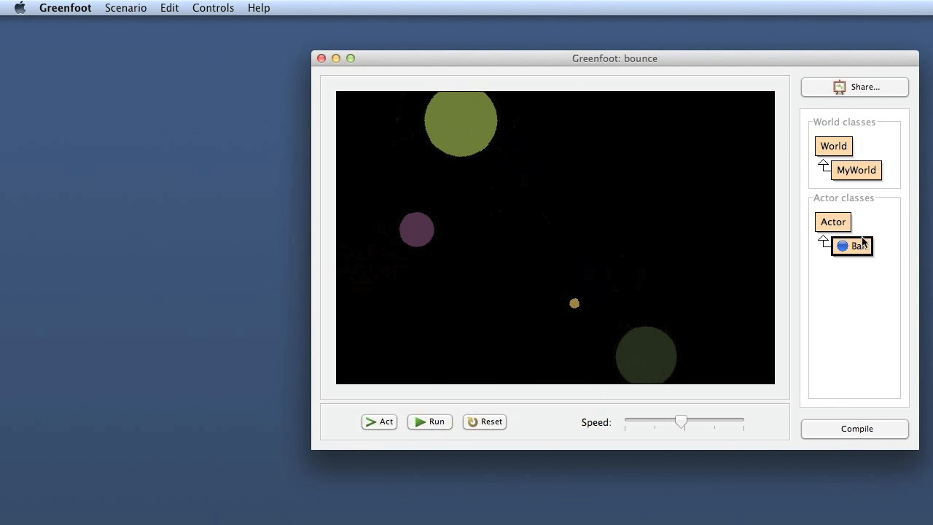
pyautogui.doubleClick(851, 246)
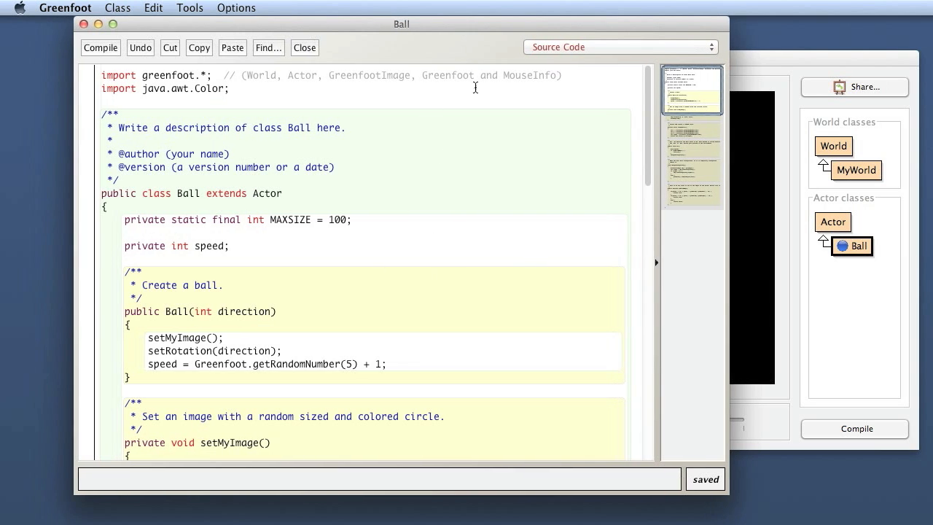
# Step: Scroll the Ball source down to the changeTransparency() method that fades and removes the ball
pyautogui.scroll(-3)
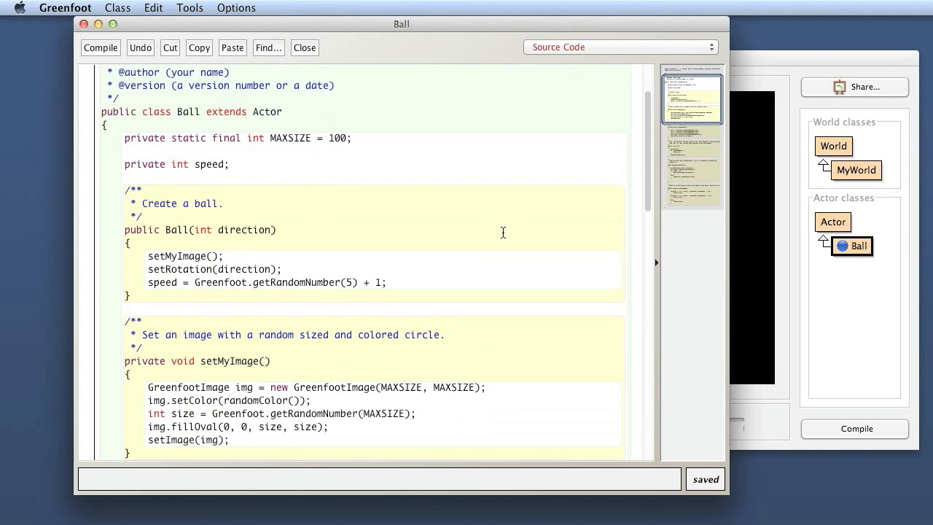
pyautogui.scroll(-3)
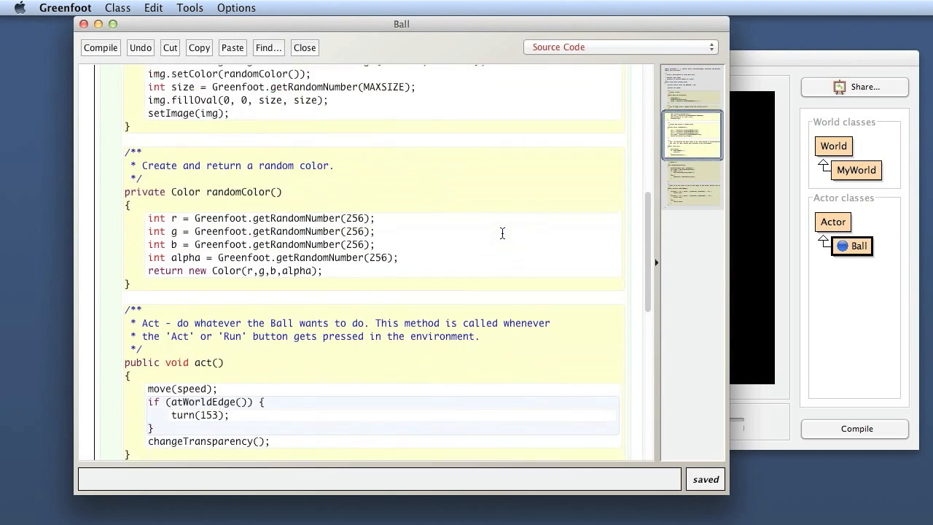
pyautogui.scroll(-3)
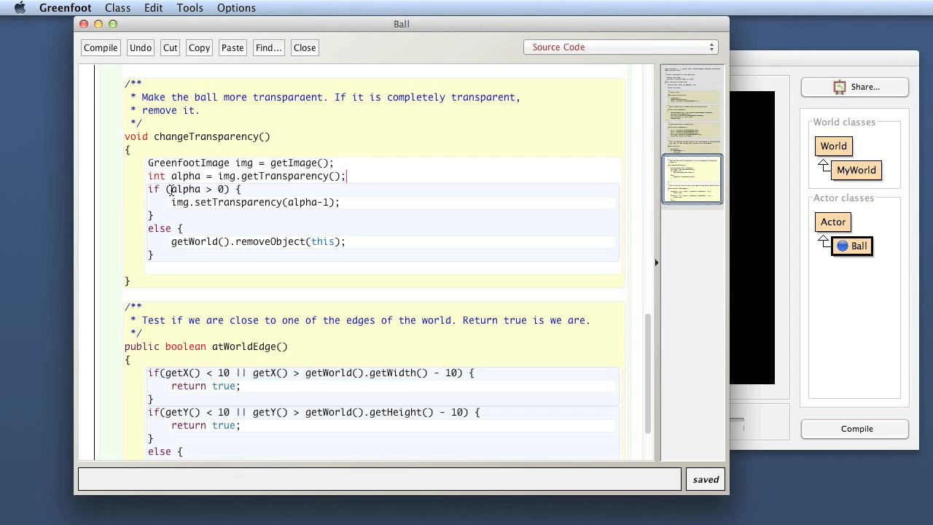
pyautogui.moveTo(158, 167)
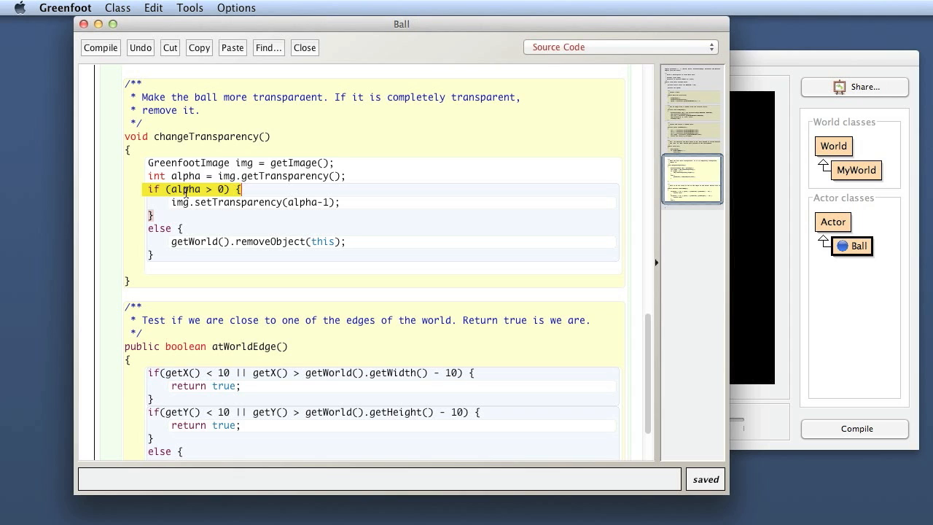
pyautogui.doubleClick(186, 190)
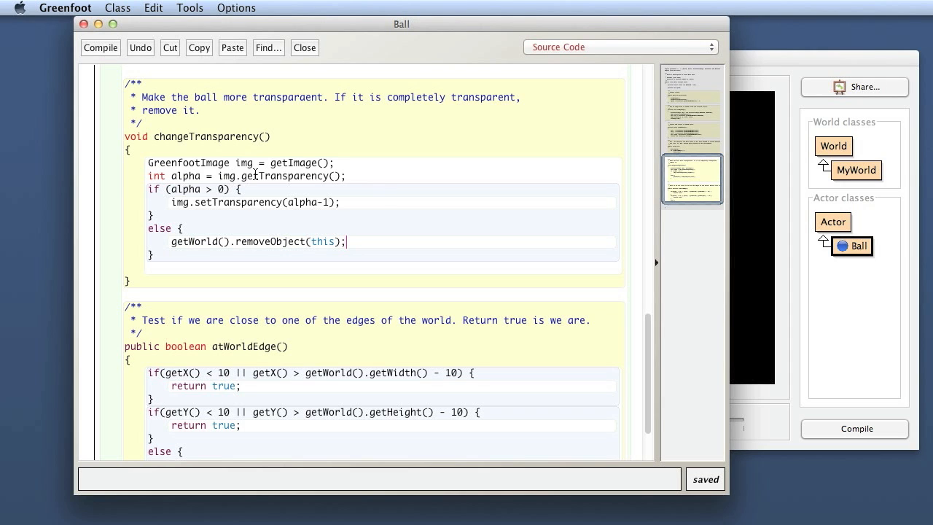
pyautogui.moveTo(228, 179)
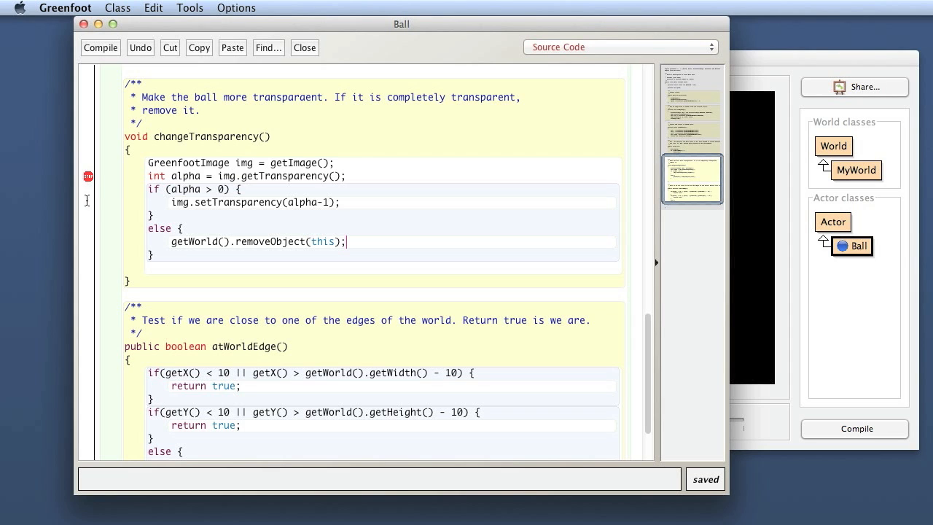
pyautogui.moveTo(235, 163)
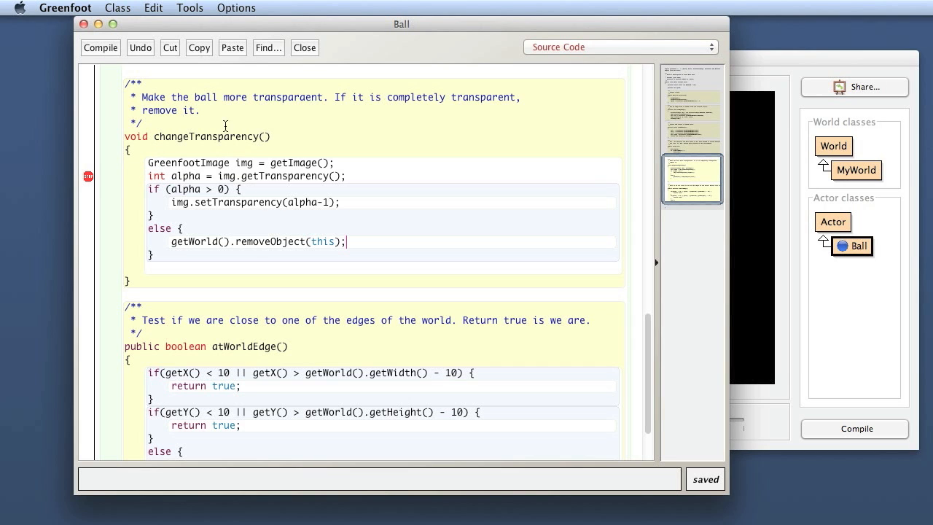
pyautogui.moveTo(798, 288)
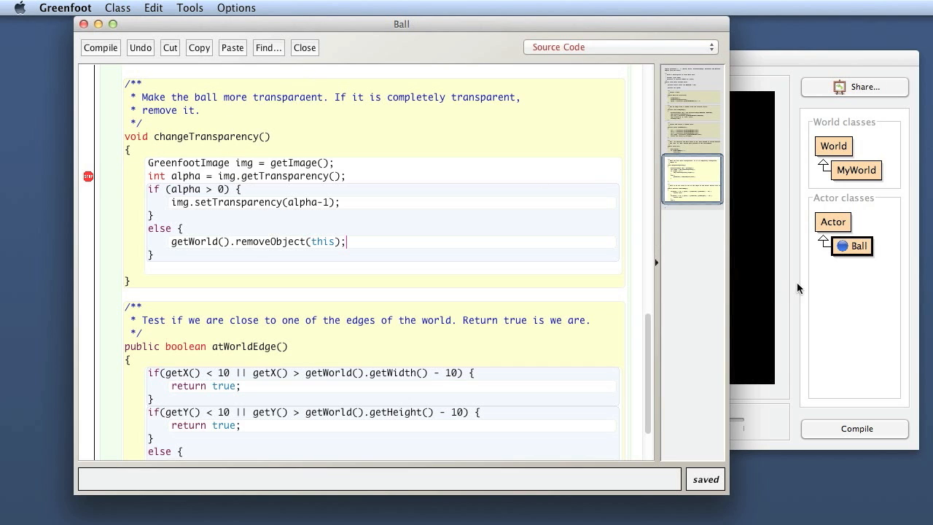
# Step: Run the bounce scenario until the debugger halts on the getTransparency breakpoint
pyautogui.click(429, 422)
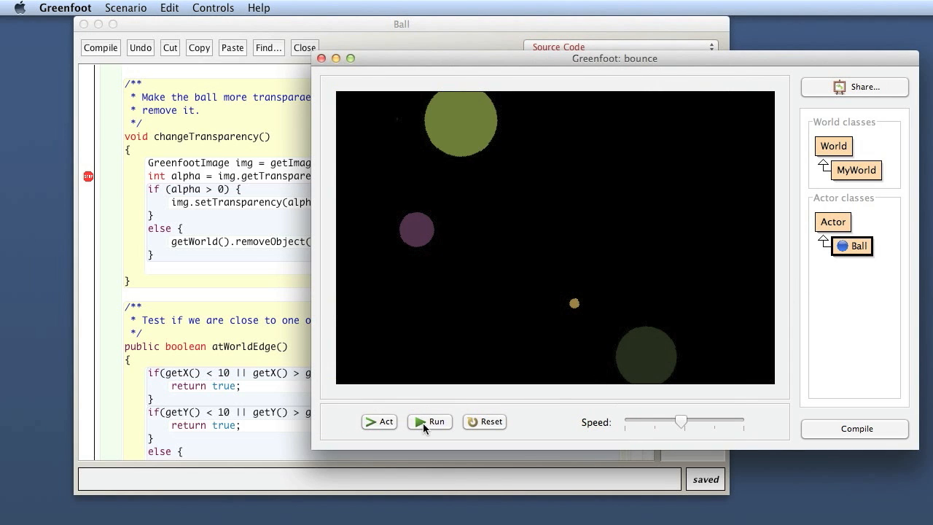
pyautogui.click(430, 421)
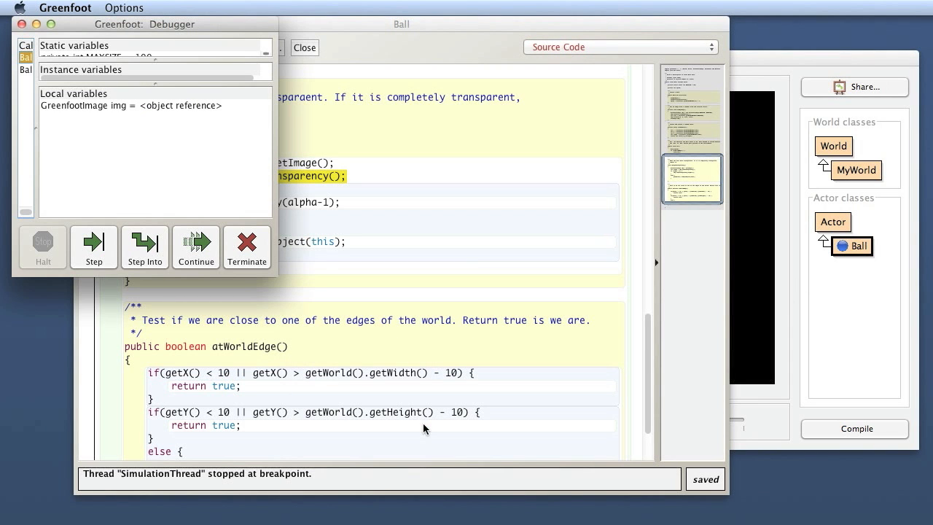
pyautogui.moveTo(256, 30)
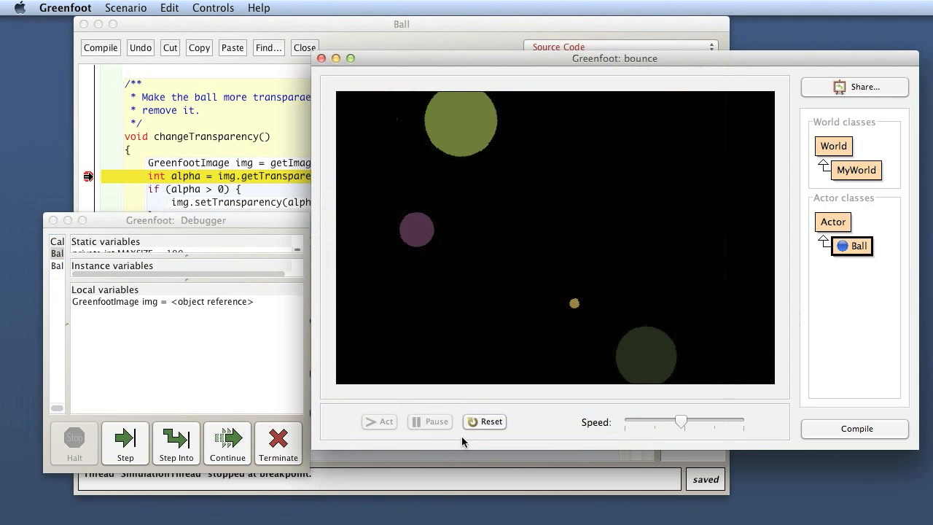
pyautogui.moveTo(473, 116)
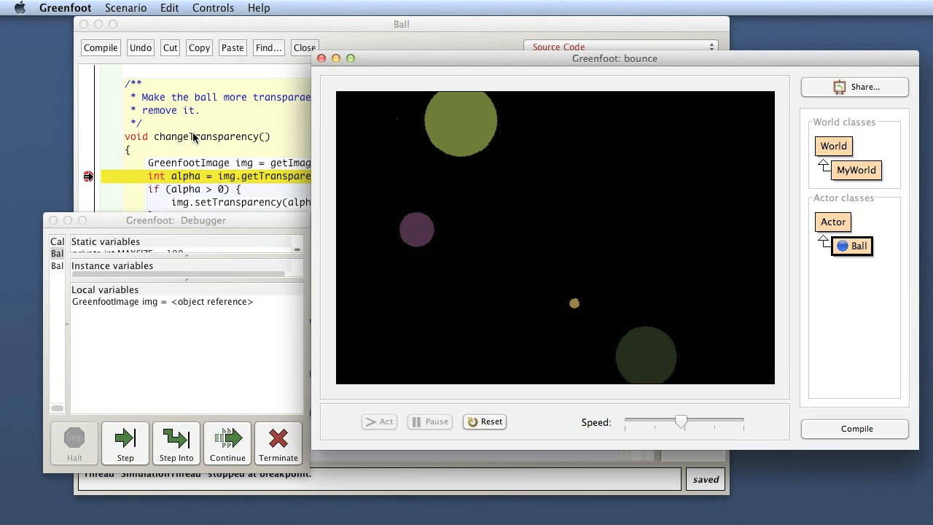
pyautogui.moveTo(192, 221)
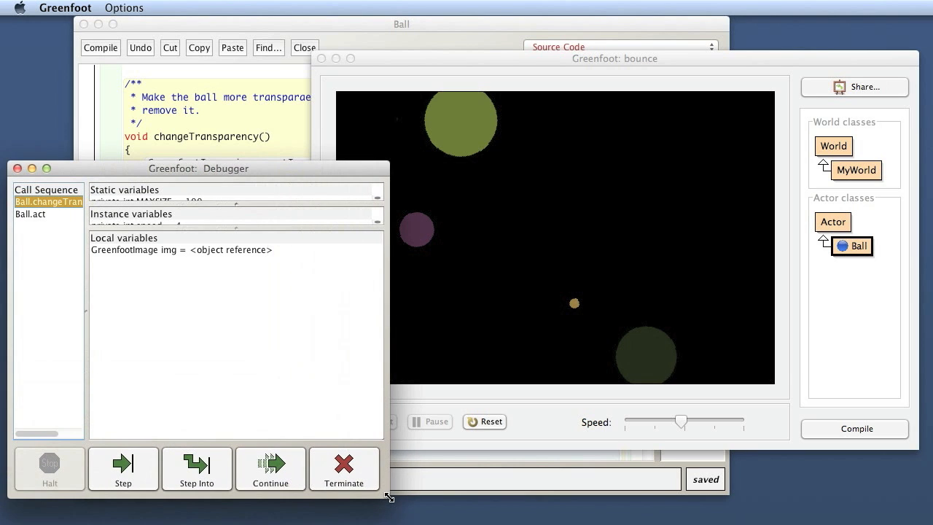
pyautogui.moveTo(193, 228)
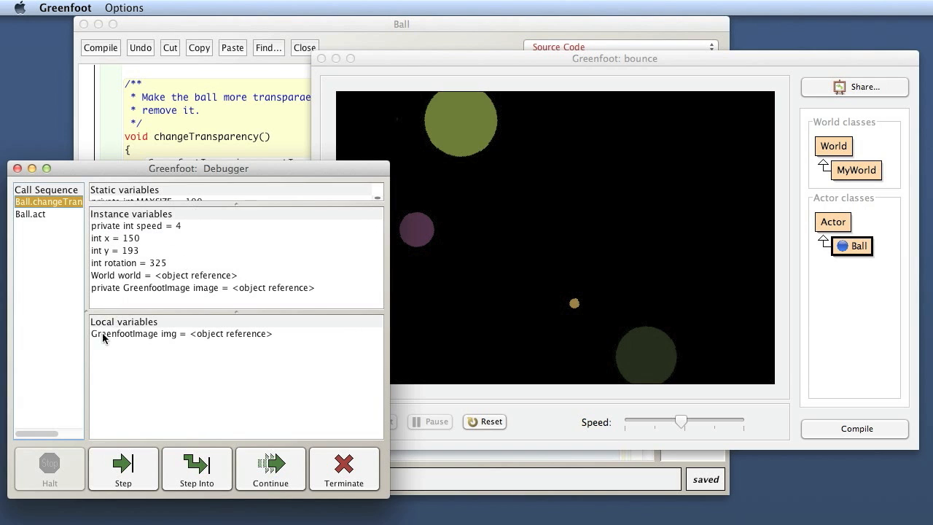
pyautogui.moveTo(387, 85)
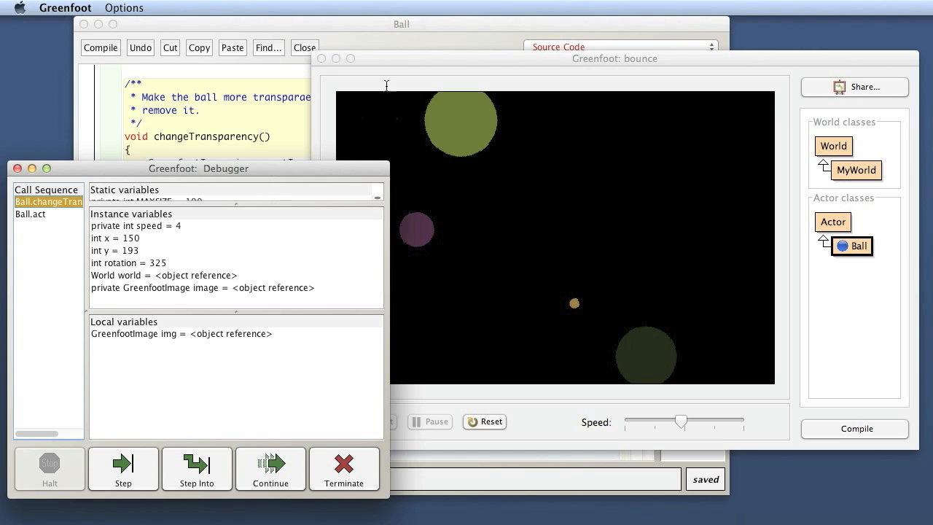
pyautogui.moveTo(576, 62)
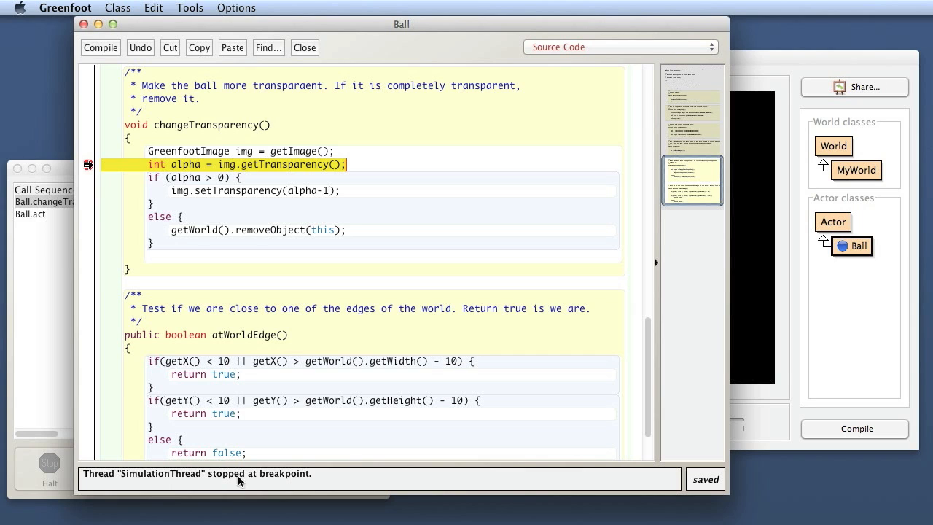
pyautogui.moveTo(318, 483)
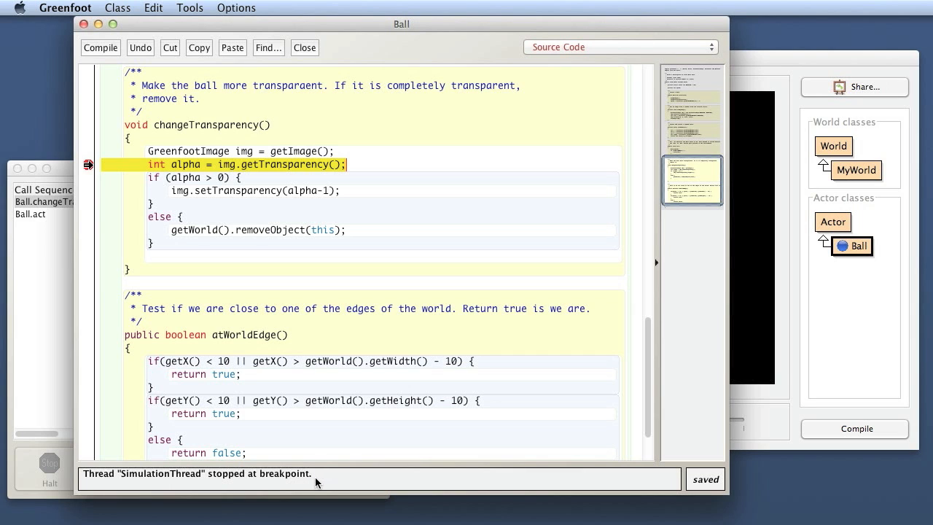
pyautogui.moveTo(79, 166)
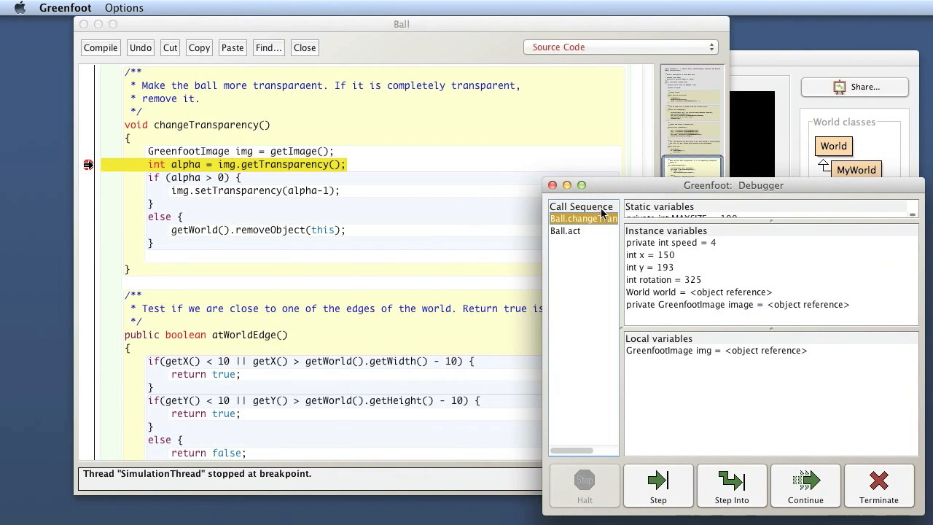
pyautogui.moveTo(669, 220)
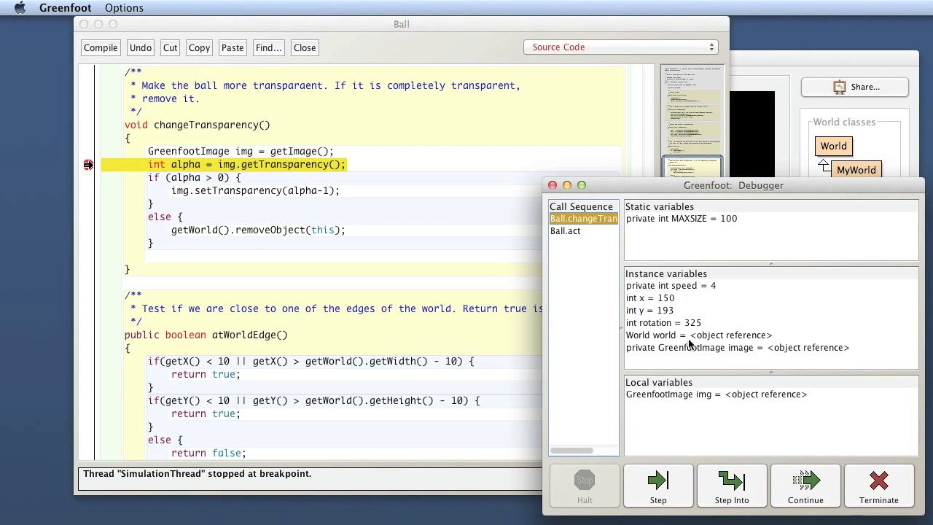
pyautogui.moveTo(791, 403)
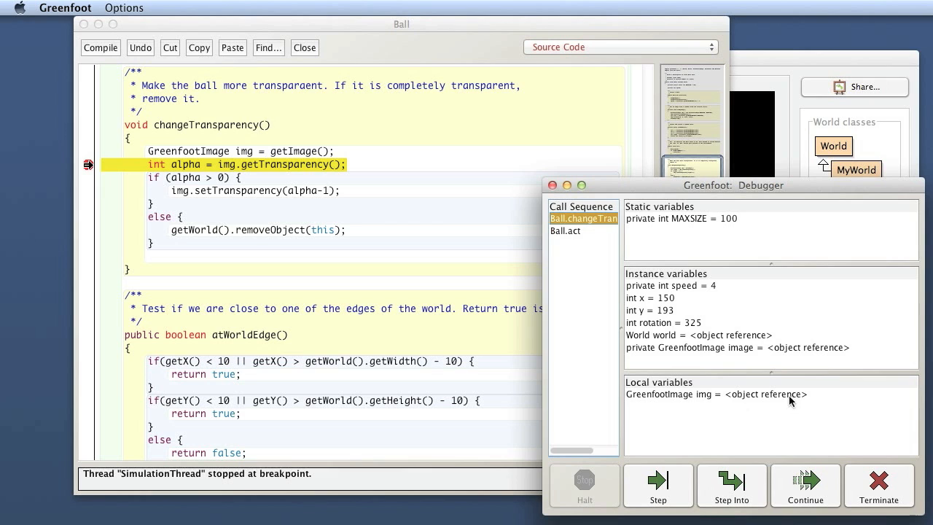
pyautogui.moveTo(205, 150)
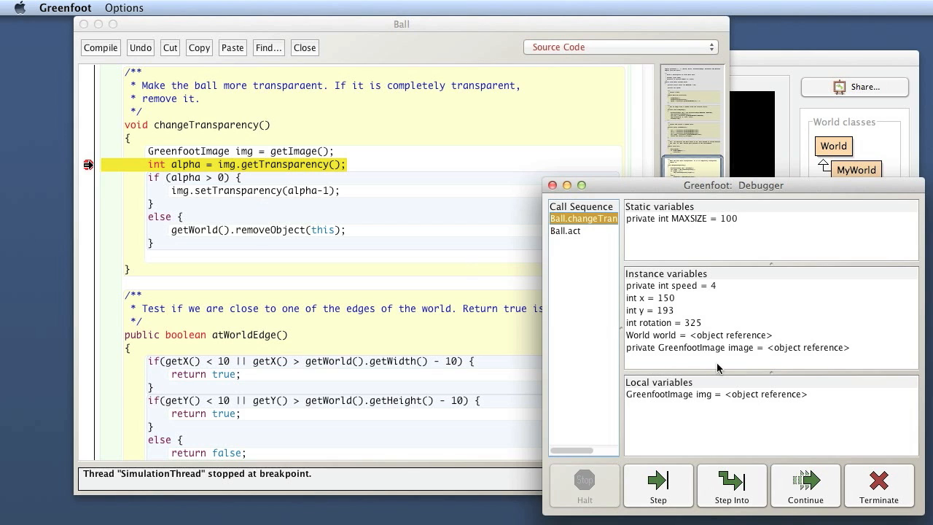
pyautogui.moveTo(687, 404)
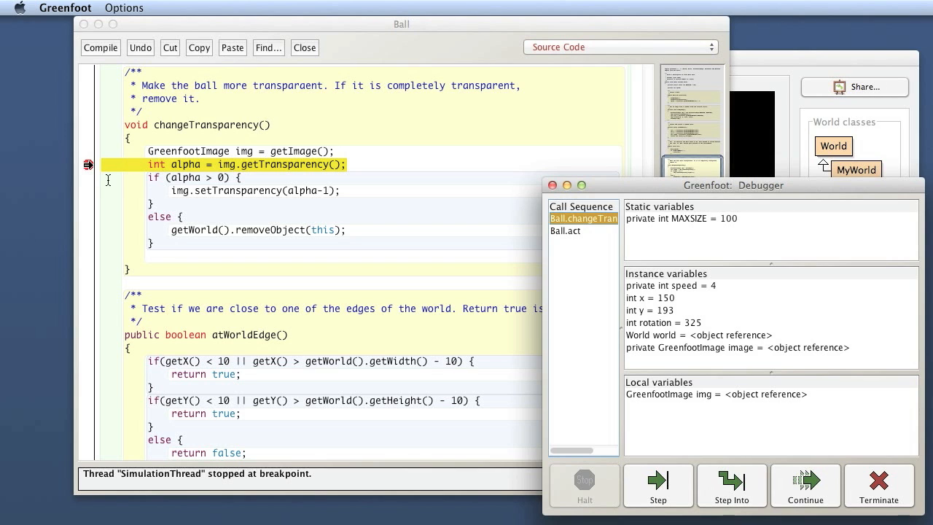
pyautogui.moveTo(134, 170)
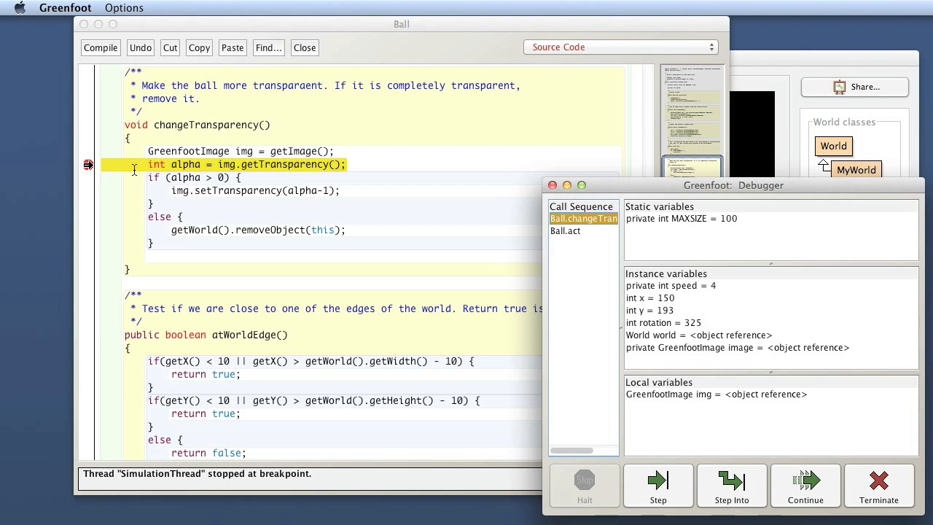
pyautogui.moveTo(181, 166)
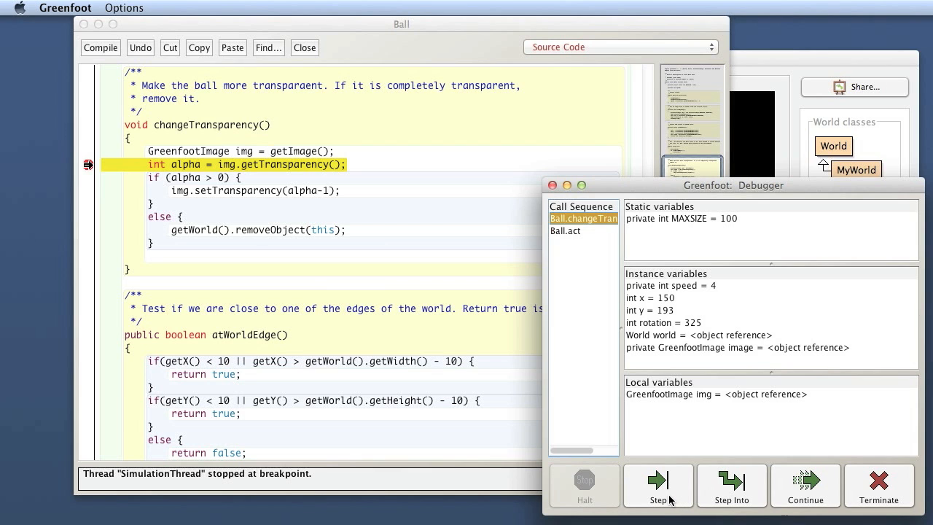
# Step: Step through changeTransparency, inspecting alpha (142), until execution returns to the end of act()
pyautogui.click(658, 485)
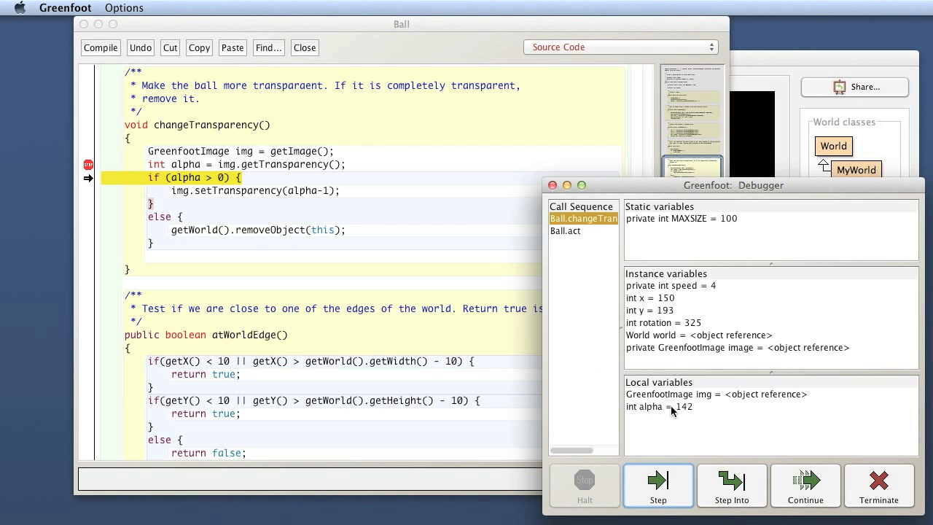
pyautogui.click(660, 407)
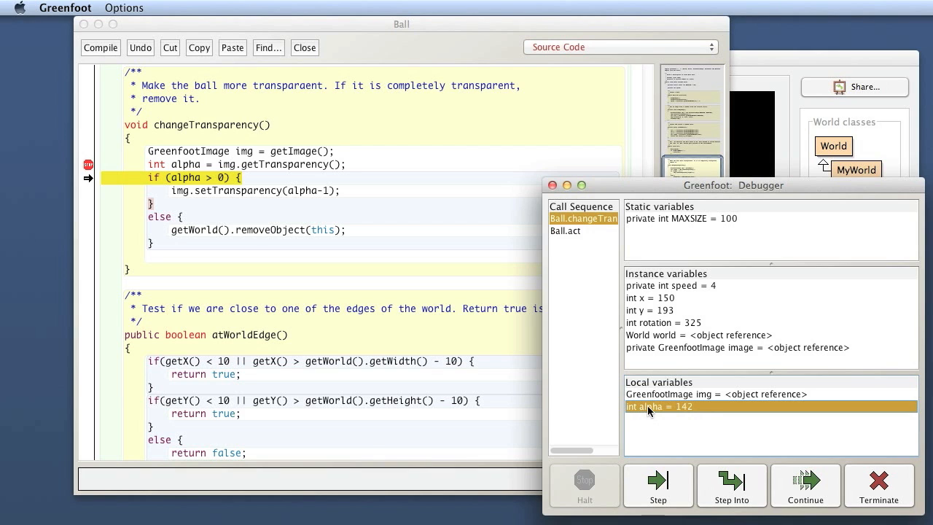
pyautogui.moveTo(696, 413)
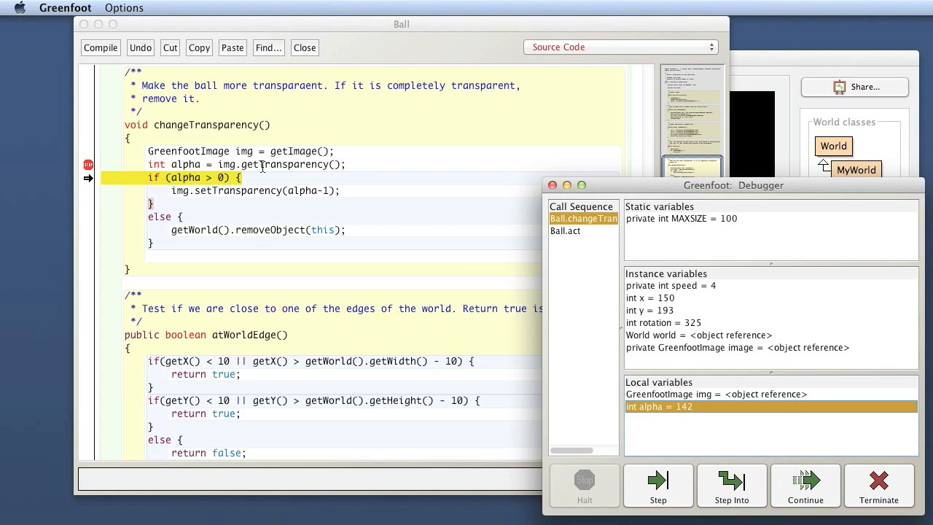
pyautogui.moveTo(273, 166)
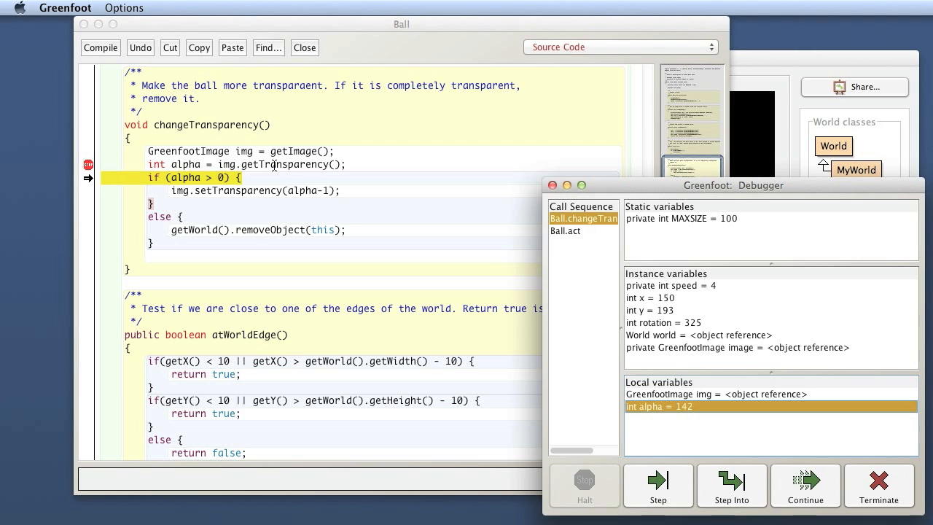
pyautogui.moveTo(704, 413)
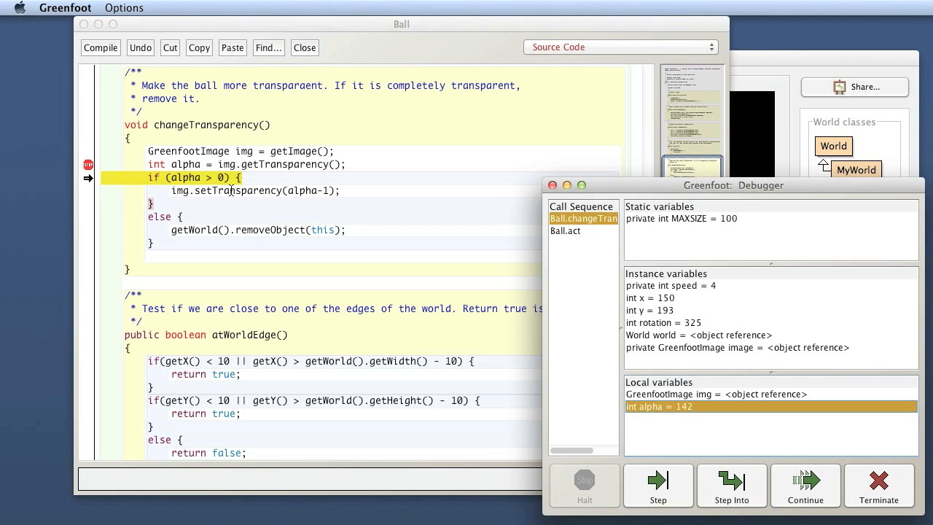
pyautogui.click(658, 486)
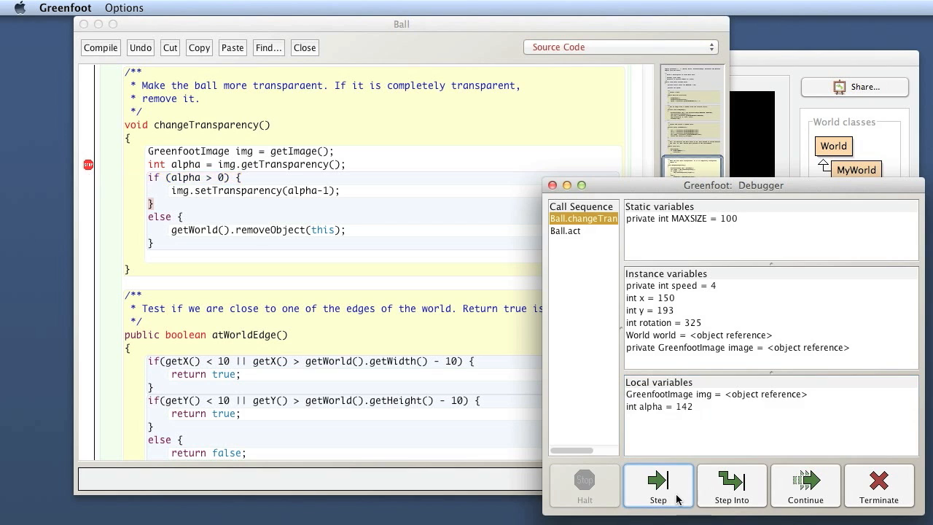
pyautogui.click(658, 486)
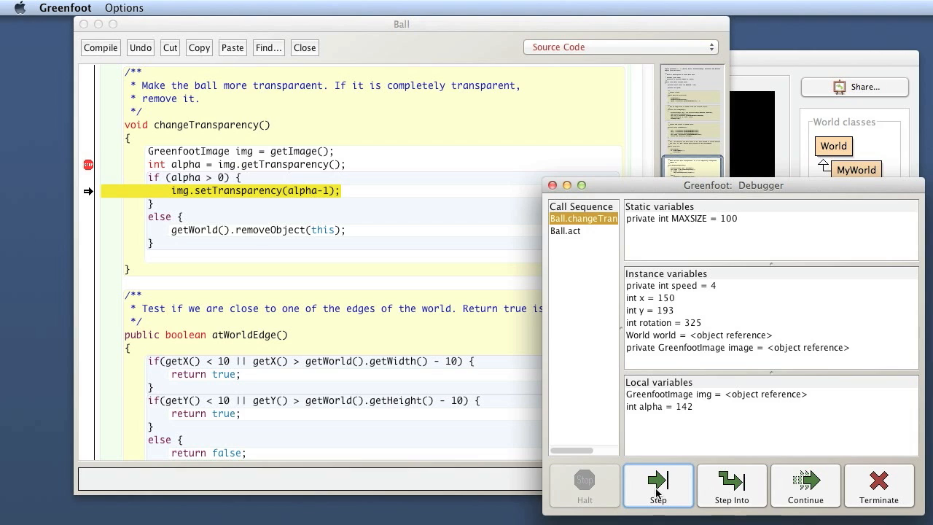
pyautogui.moveTo(660, 485)
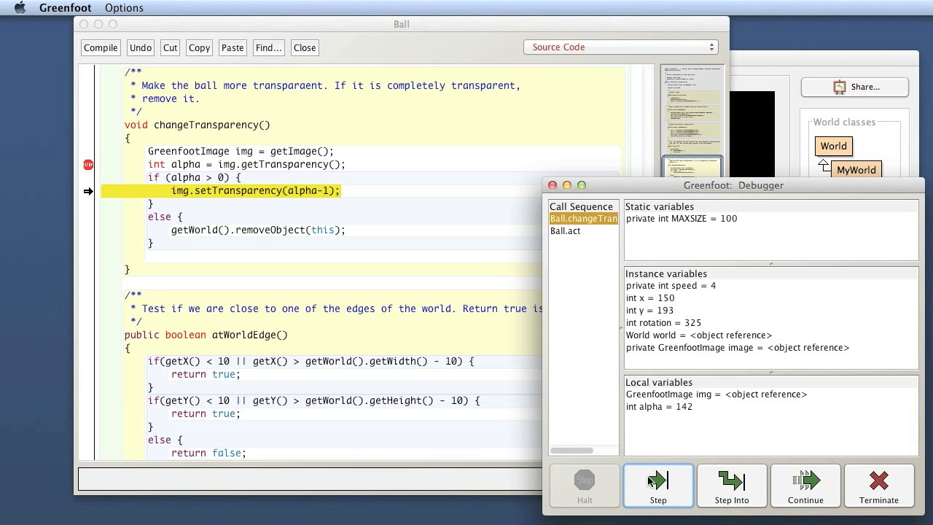
pyautogui.click(659, 484)
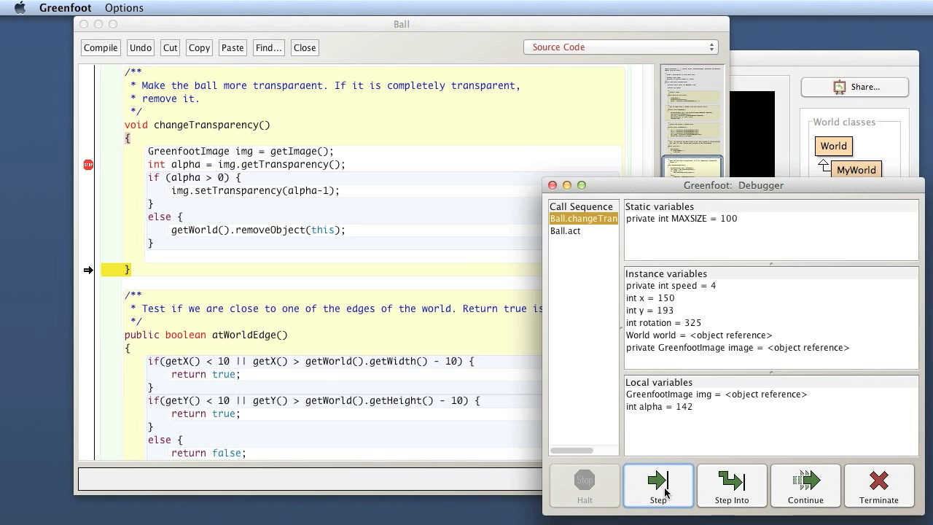
pyautogui.click(659, 485)
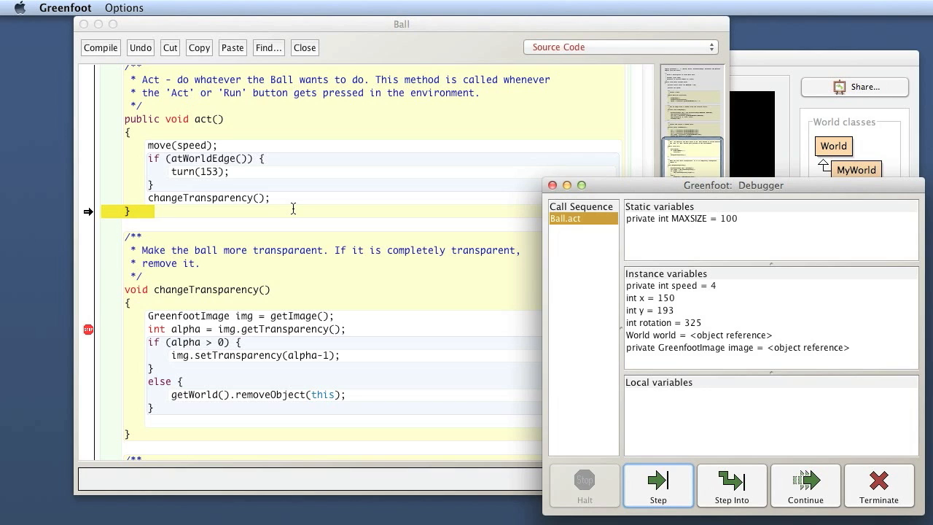
pyautogui.moveTo(311, 215)
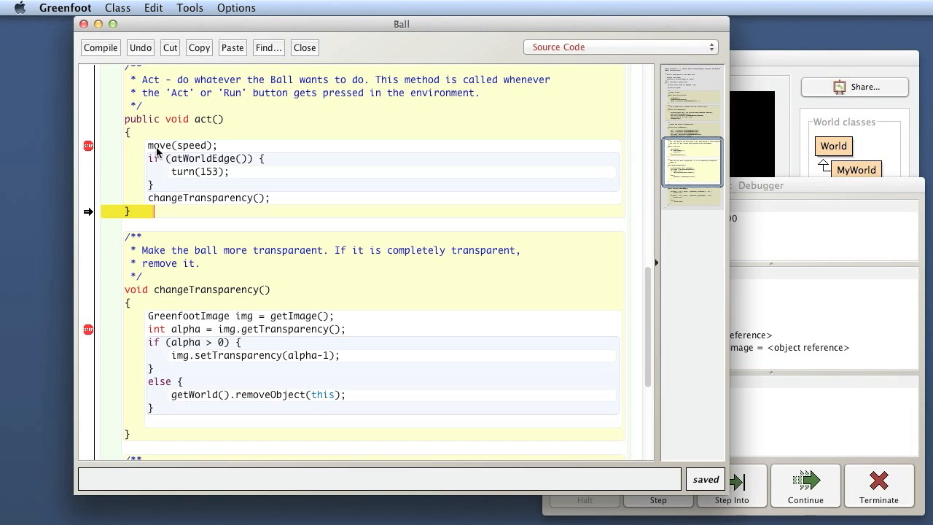
pyautogui.moveTo(168, 119)
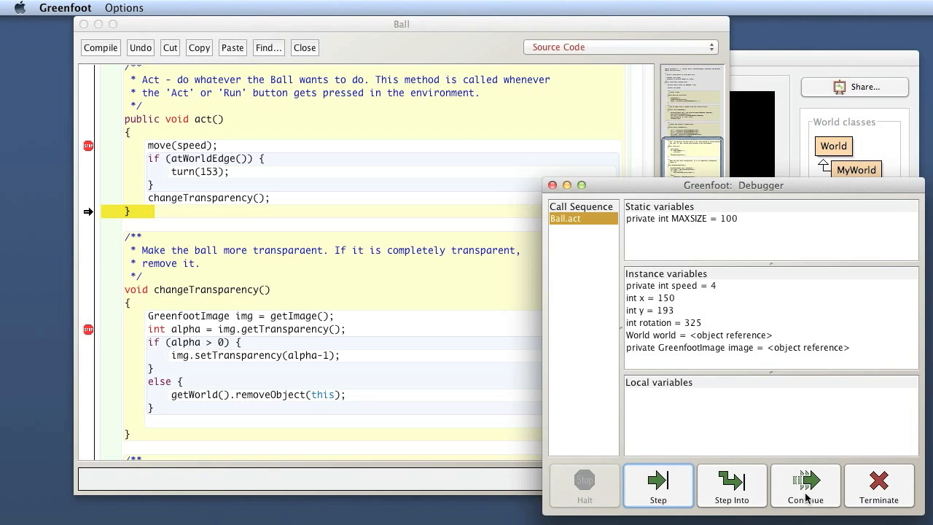
# Step: Continue to the move(speed) breakpoint, then step to the atWorldEdge check
pyautogui.click(806, 485)
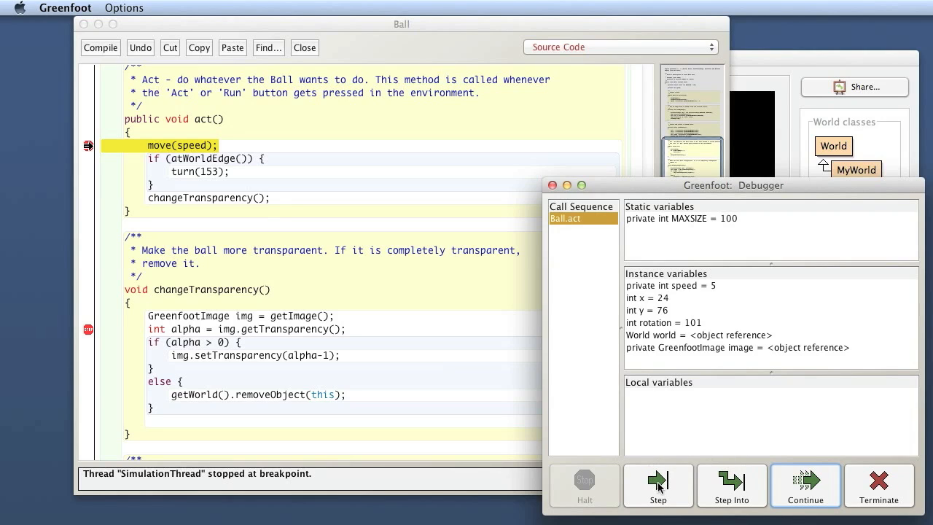
pyautogui.moveTo(393, 324)
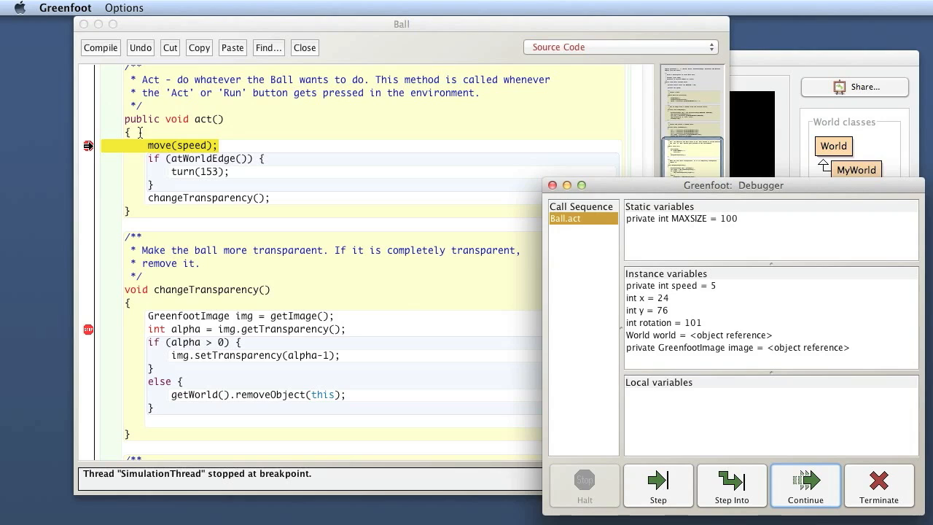
pyautogui.click(658, 486)
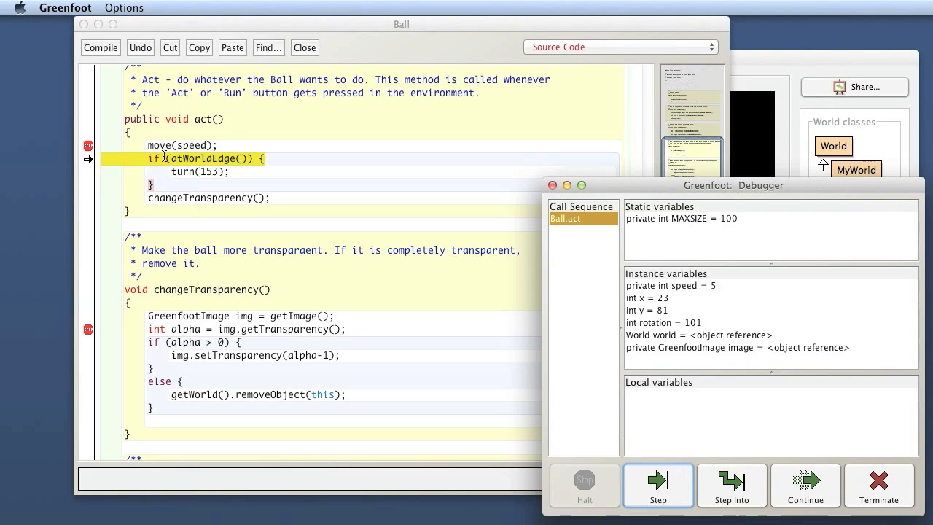
pyautogui.moveTo(186, 157)
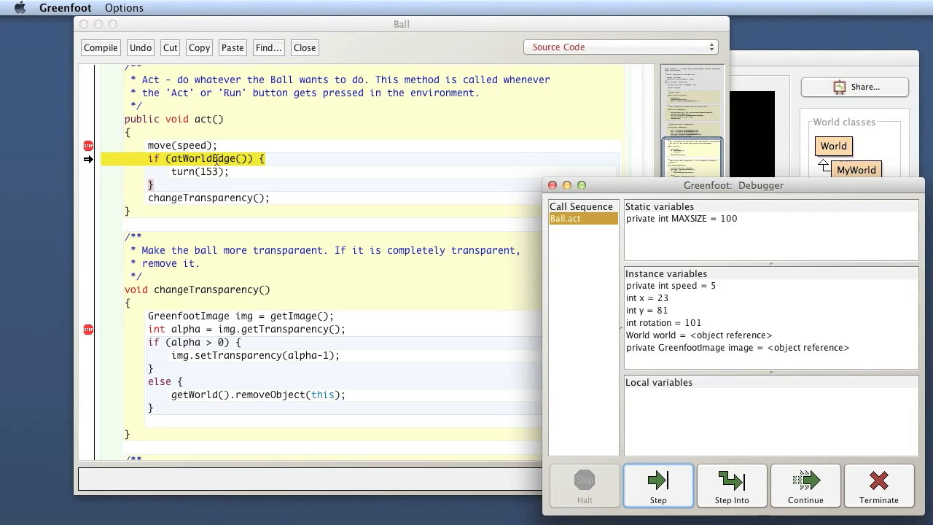
pyautogui.moveTo(226, 159)
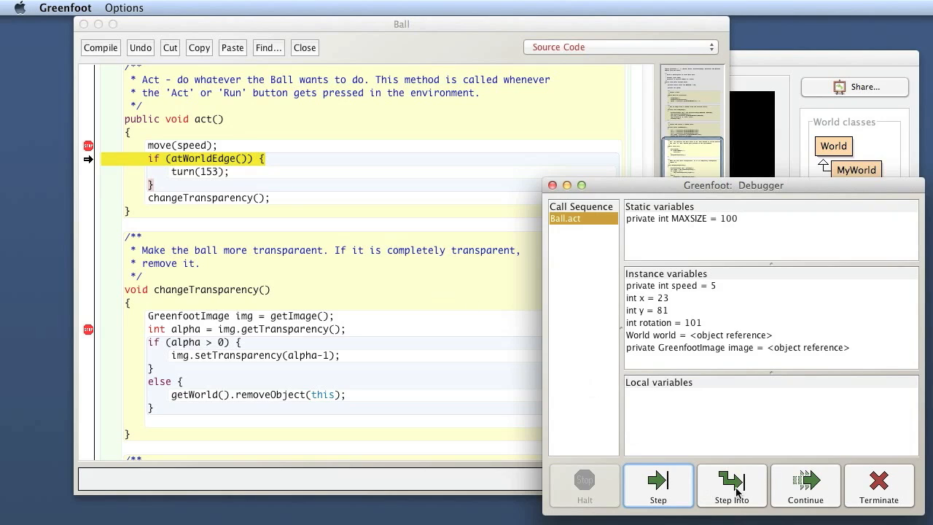
pyautogui.click(732, 486)
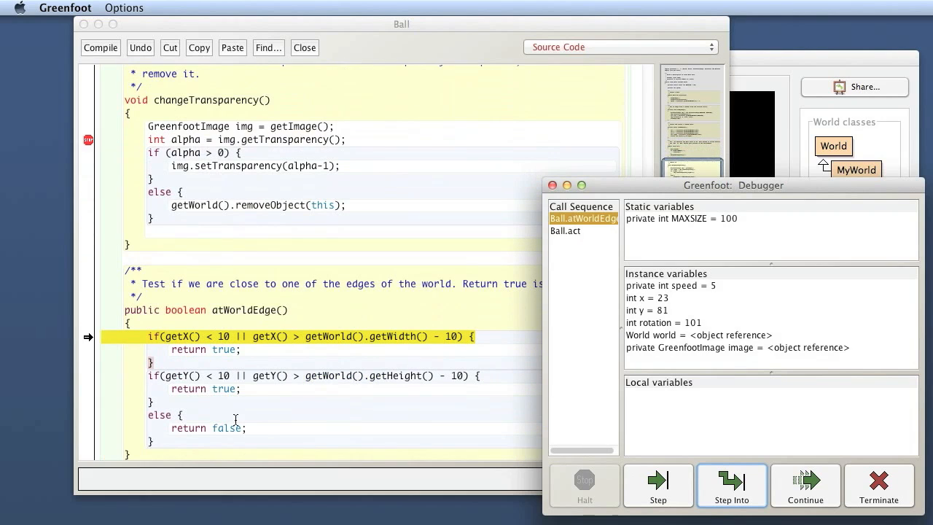
pyautogui.moveTo(433, 418)
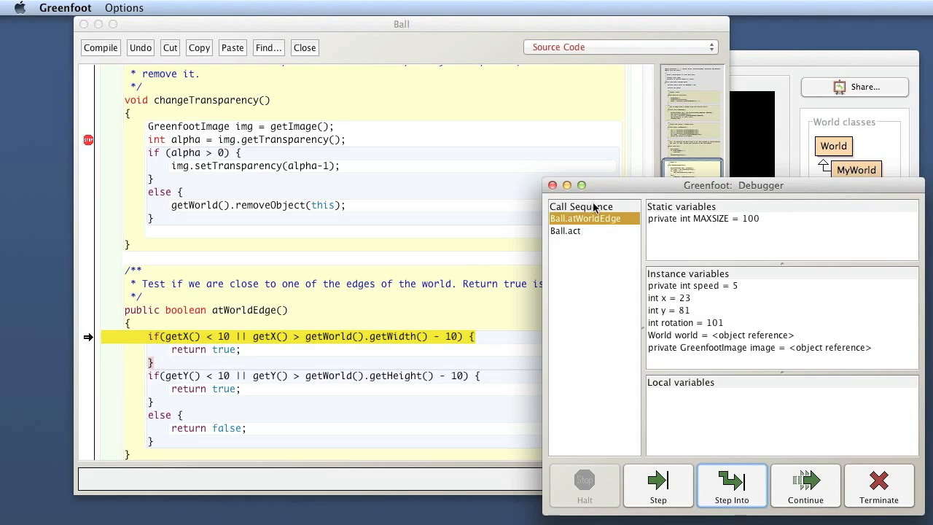
pyautogui.moveTo(589, 235)
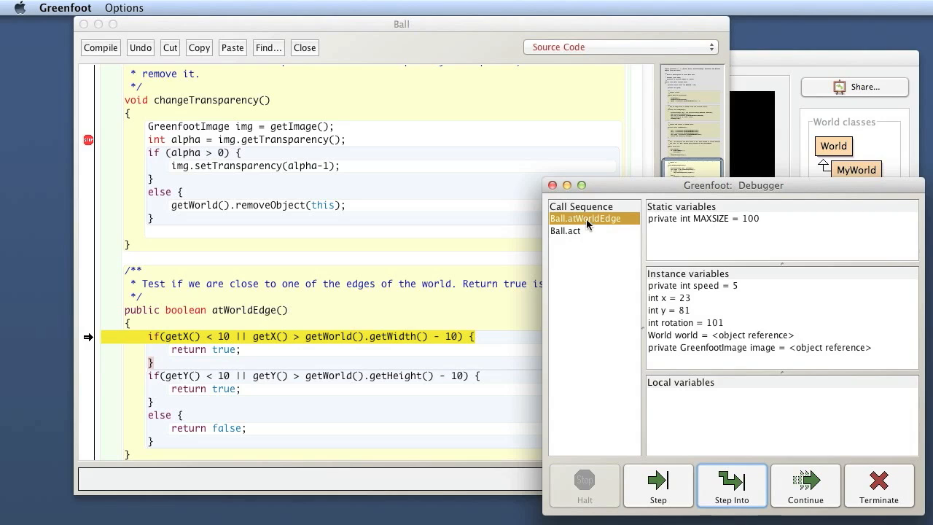
pyautogui.click(566, 231)
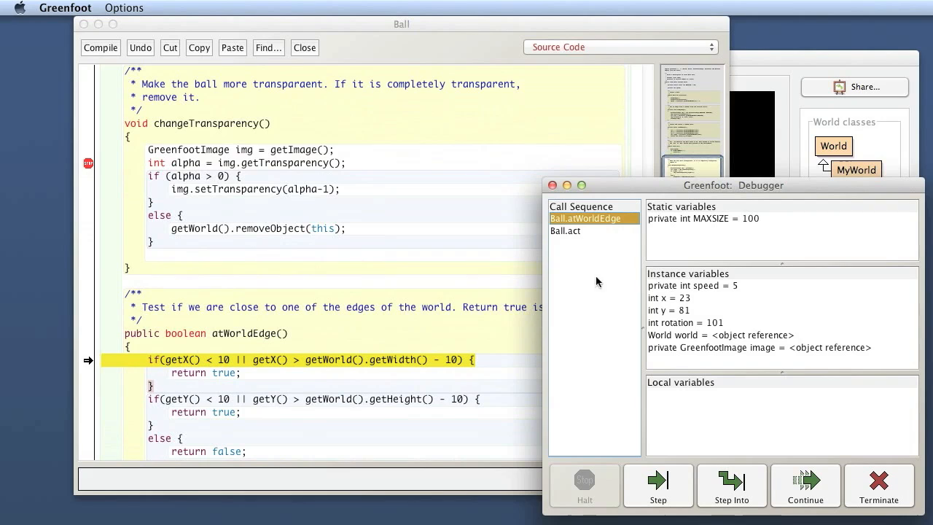
pyautogui.moveTo(545, 300)
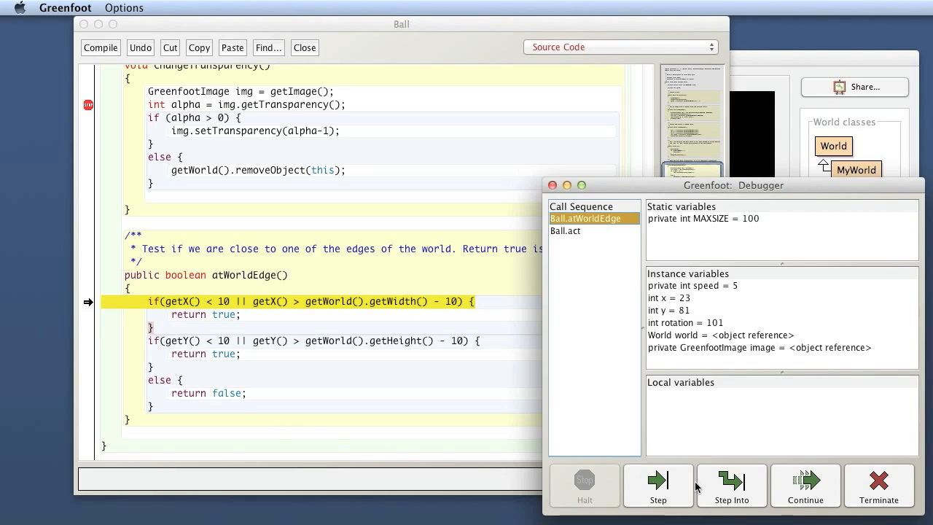
# Step: Step through atWorldEdge's x and y checks, returning false, to the changeTransparency call
pyautogui.click(659, 484)
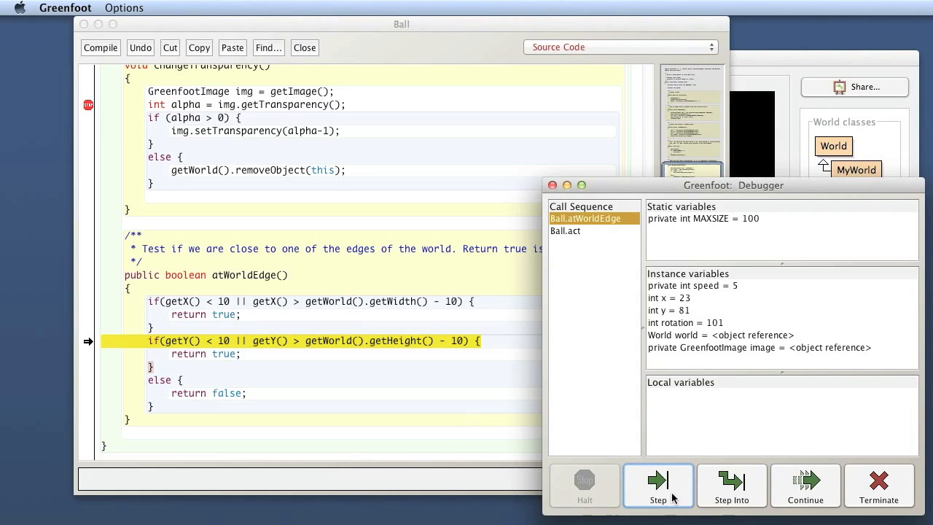
pyautogui.click(659, 485)
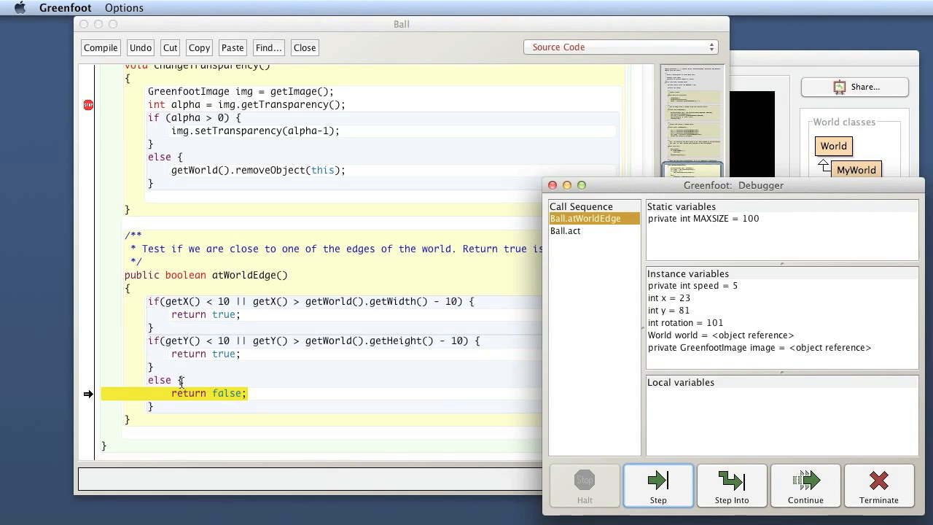
pyautogui.click(659, 485)
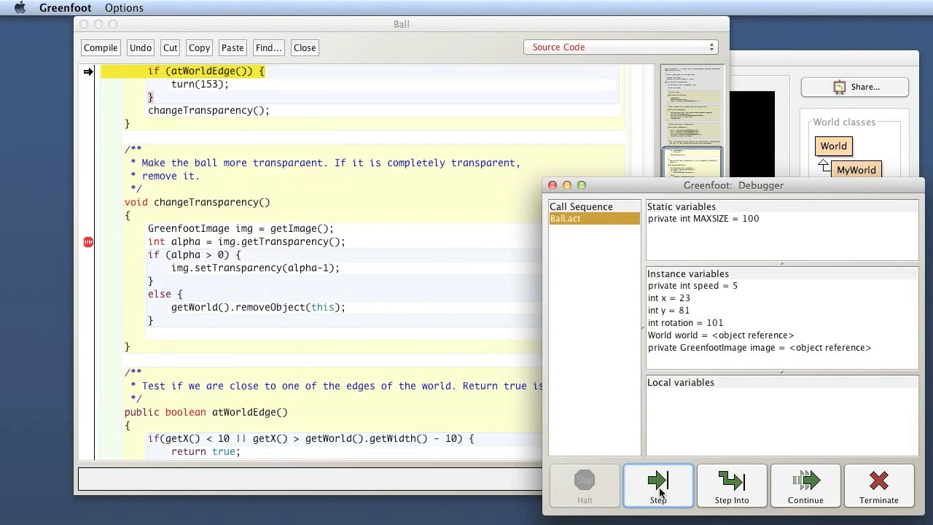
pyautogui.click(659, 483)
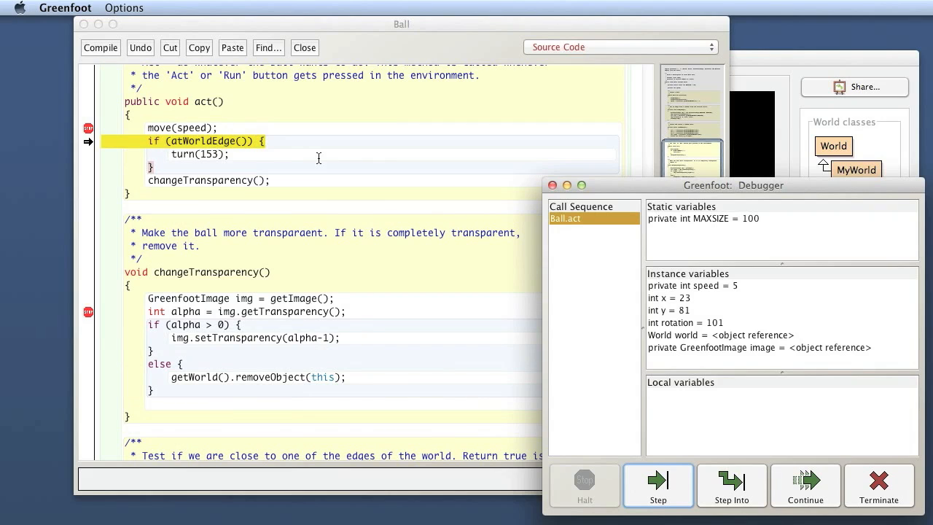
pyautogui.click(659, 486)
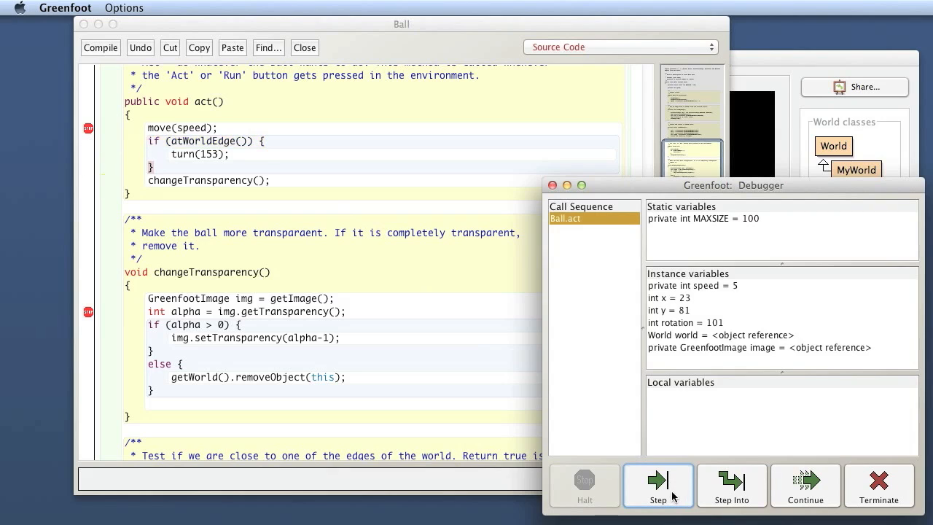
pyautogui.click(658, 486)
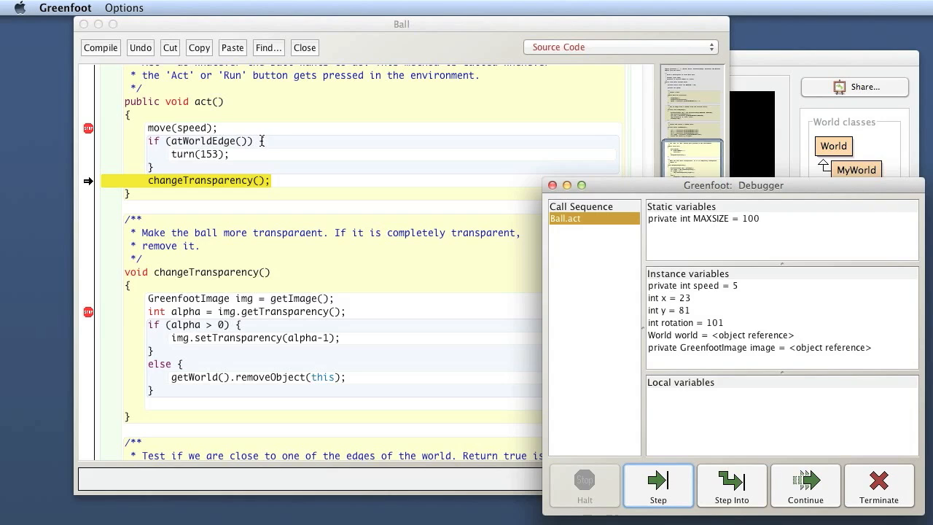
pyautogui.moveTo(139, 160)
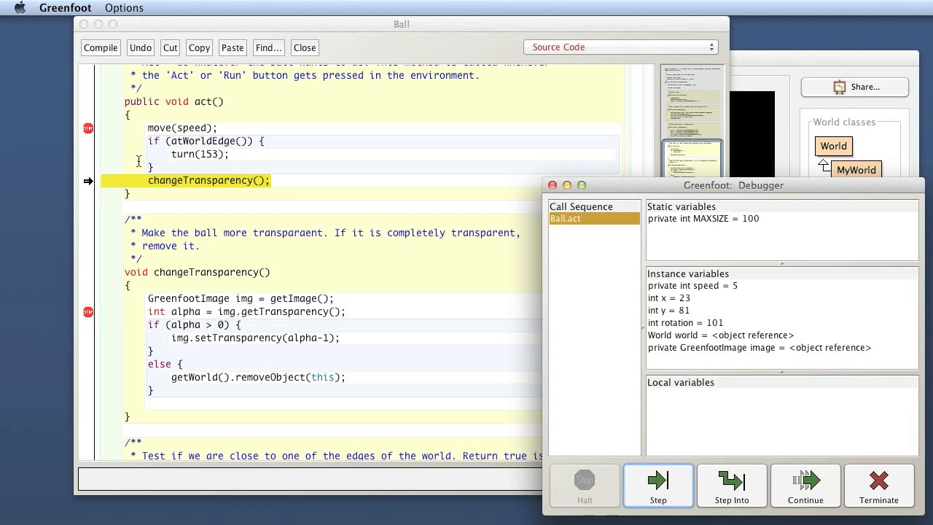
pyautogui.moveTo(253, 209)
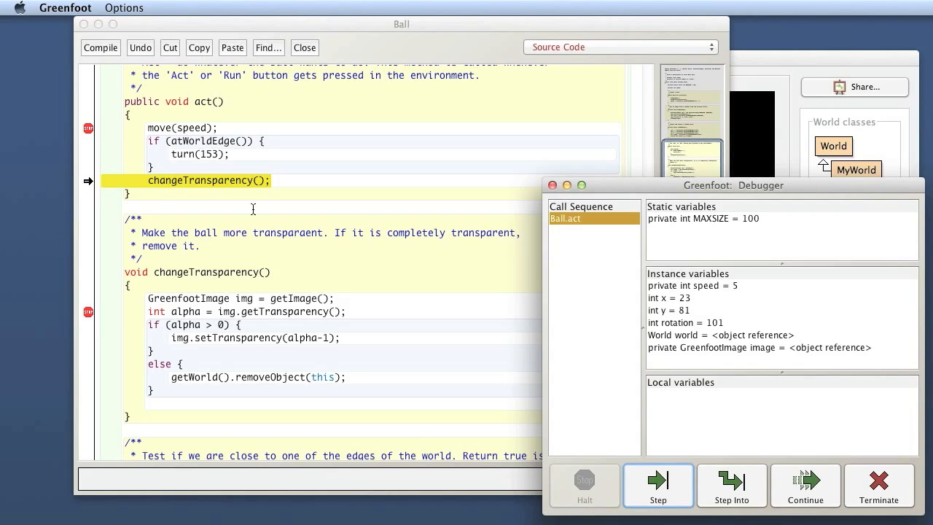
pyautogui.moveTo(153, 189)
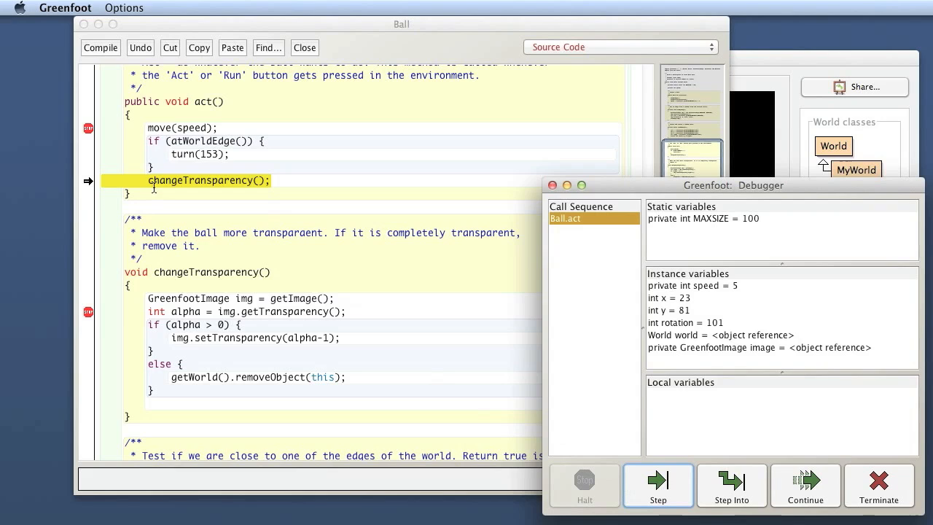
pyautogui.moveTo(304, 195)
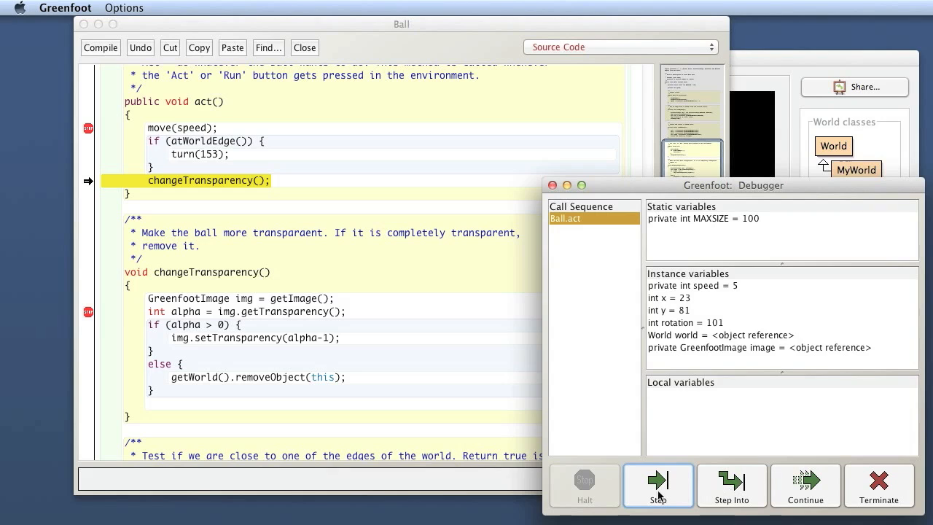
# Step: Step into changeTransparency's getTransparency breakpoint and on to the alpha check, alpha = 160
pyautogui.click(658, 485)
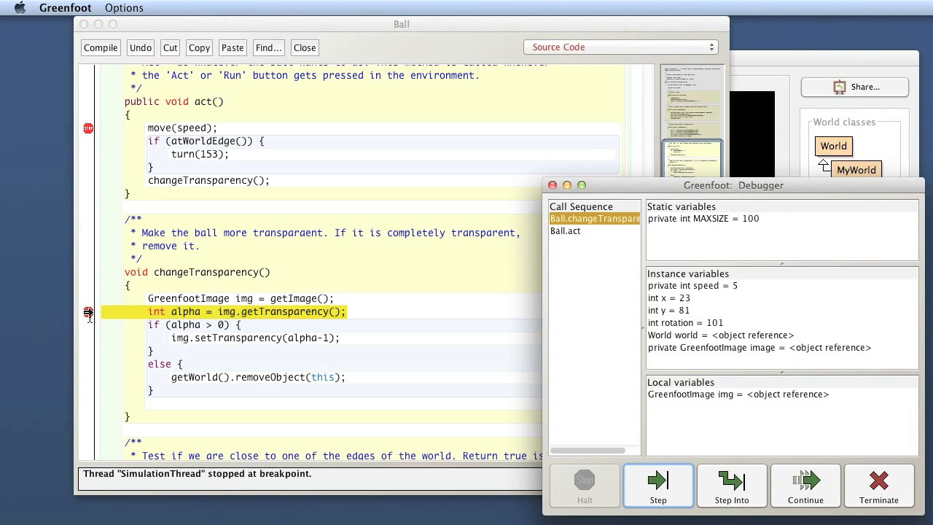
pyautogui.click(659, 485)
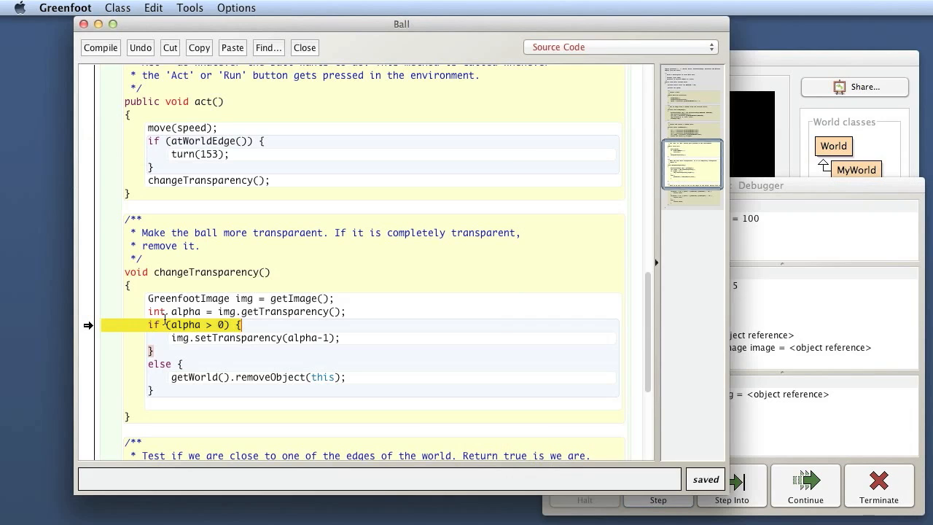
pyautogui.click(806, 486)
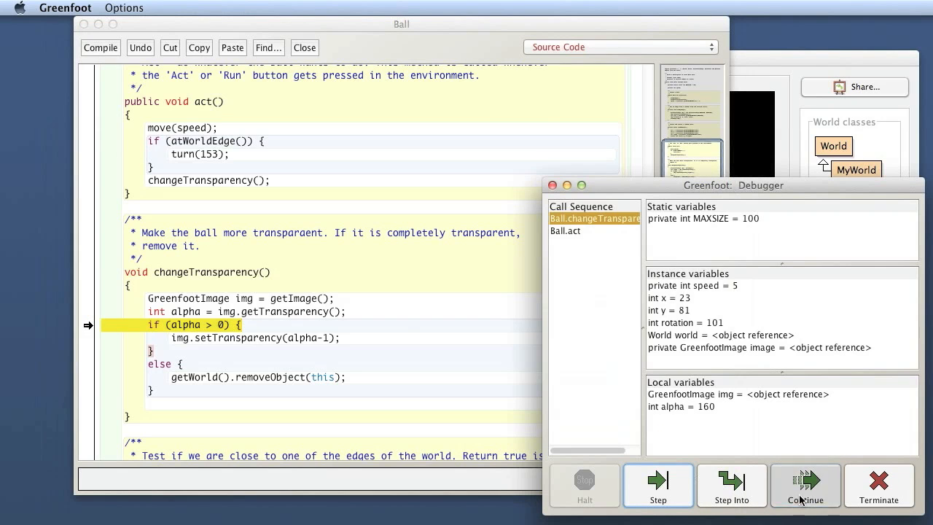
# Step: Continue the simulation without stepping and bring the Ball source back to the front
pyautogui.click(805, 486)
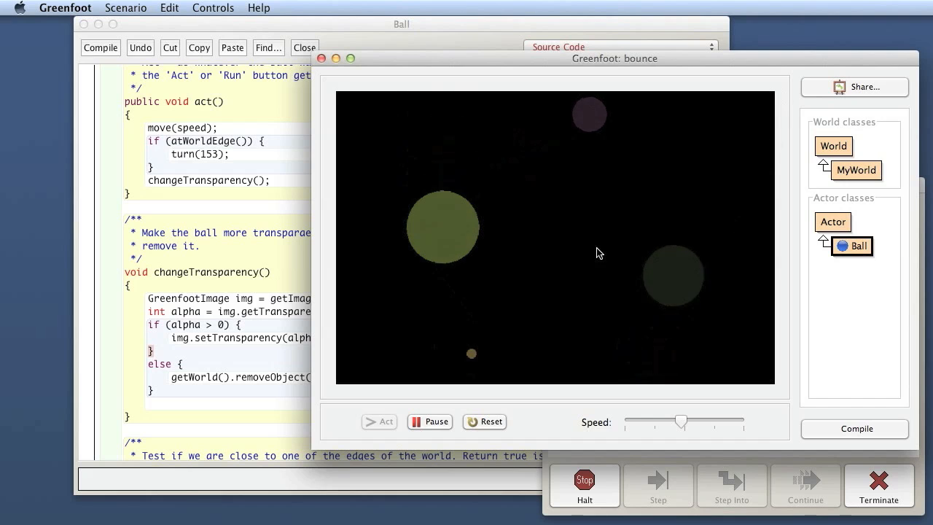
pyautogui.click(429, 421)
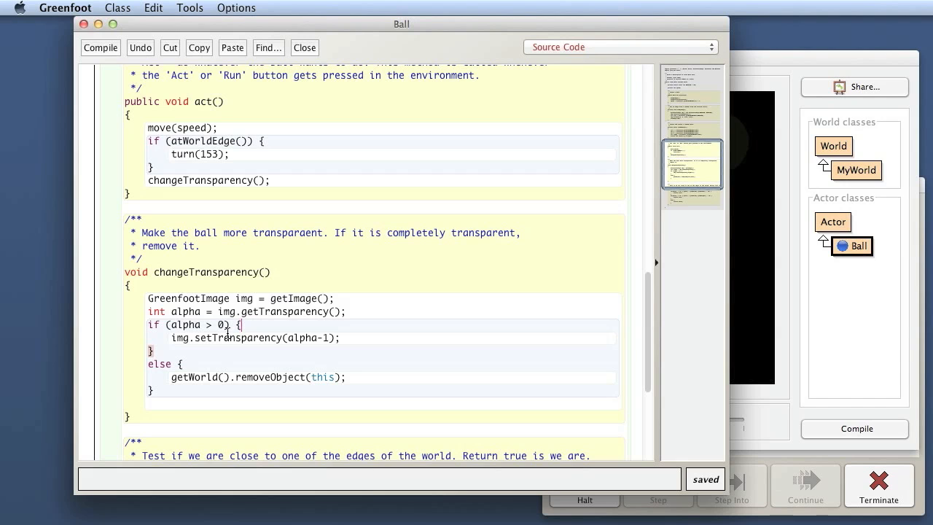
pyautogui.moveTo(842, 465)
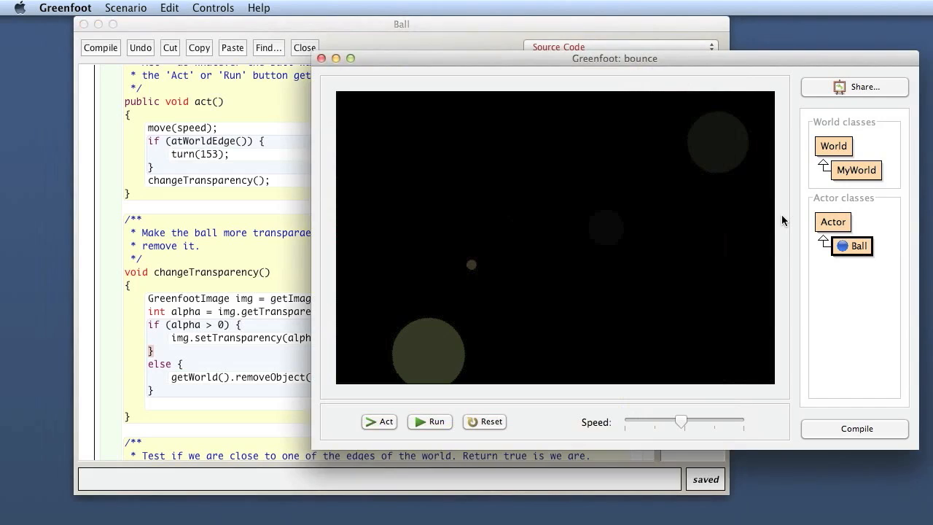
pyautogui.moveTo(741, 248)
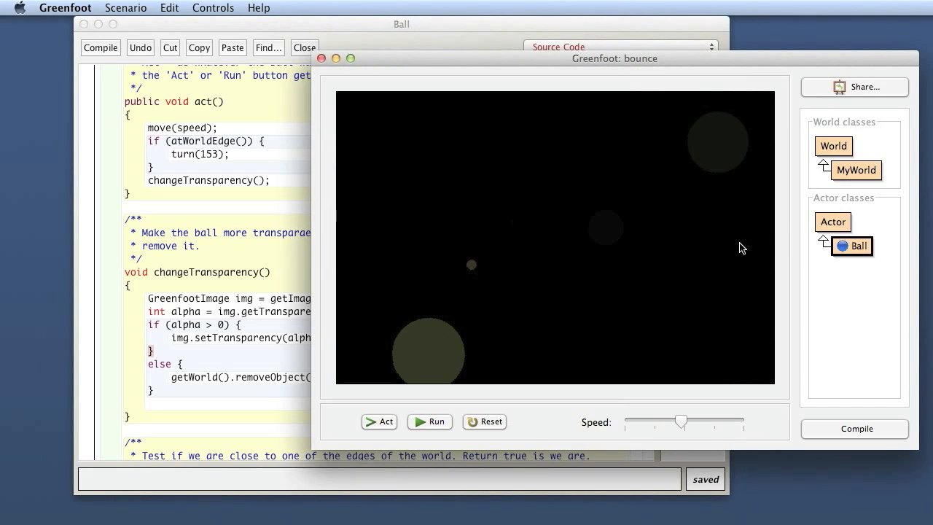